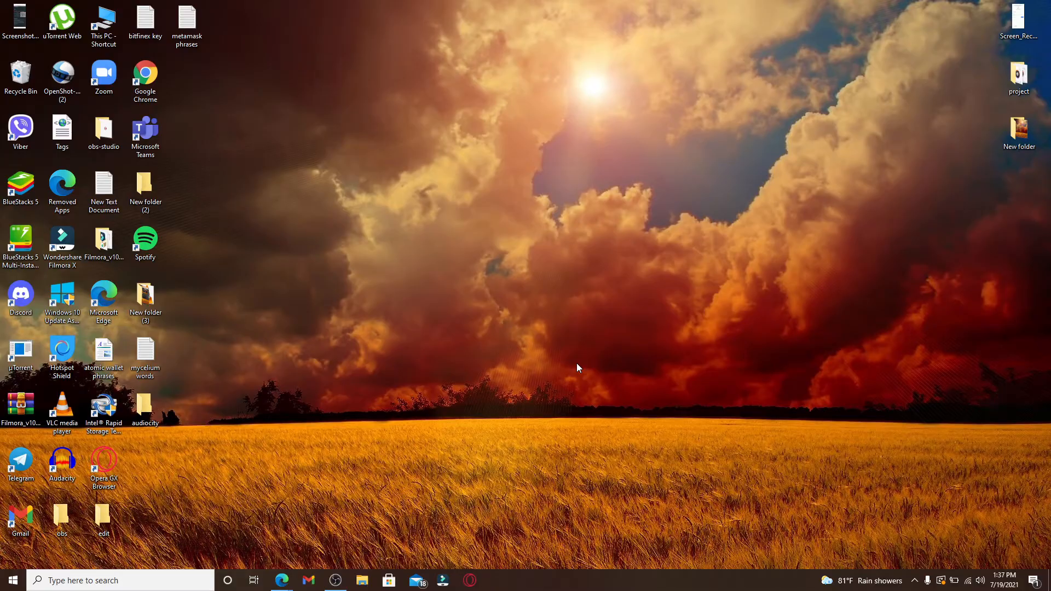
pyautogui.moveTo(267, 504)
pyautogui.write('www.directv.com')
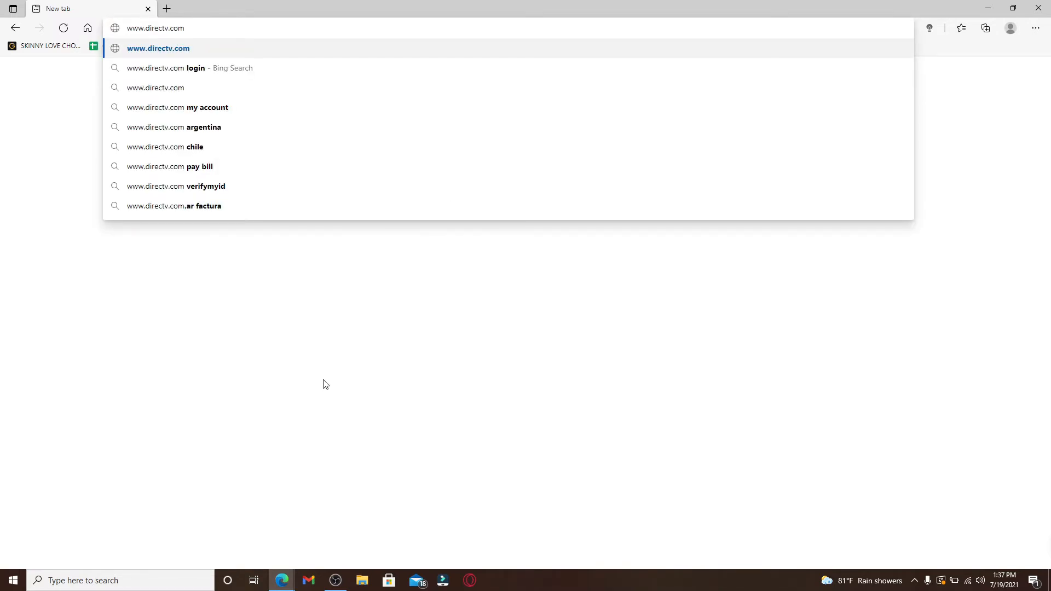
pyautogui.click(157, 47)
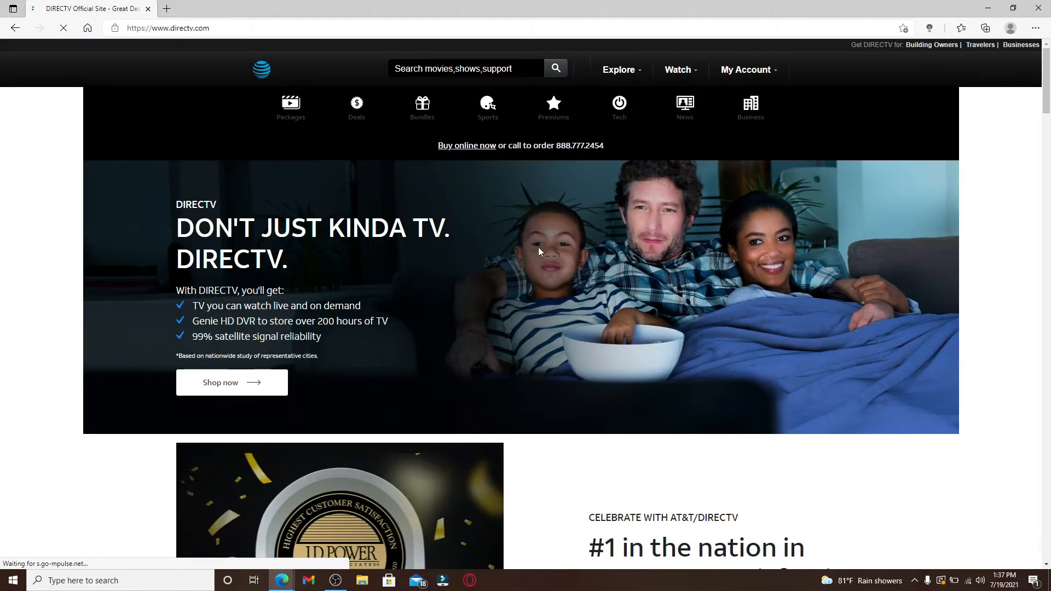
pyautogui.scroll(-3)
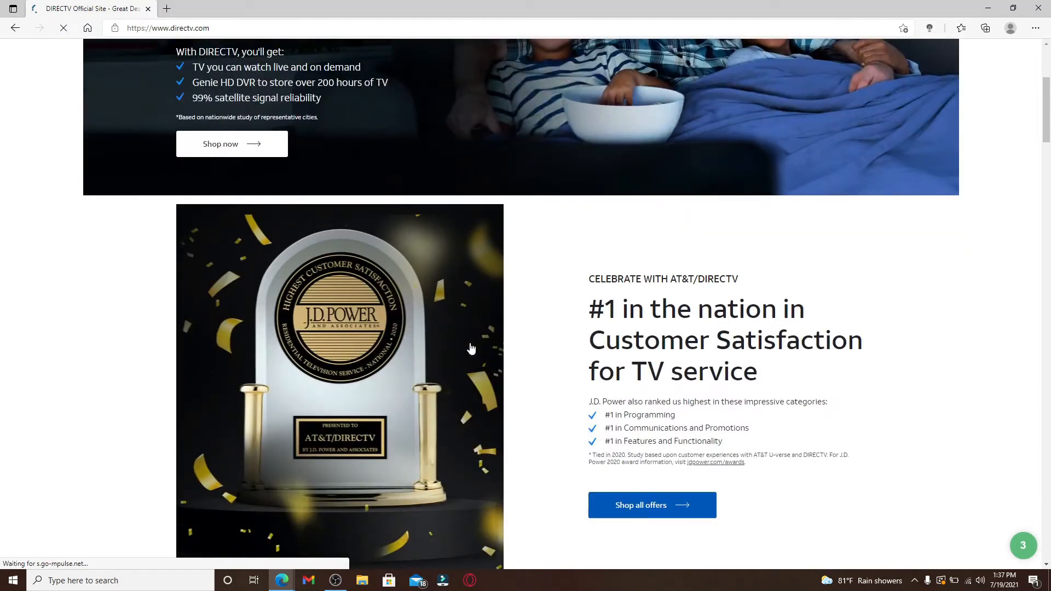
pyautogui.scroll(3)
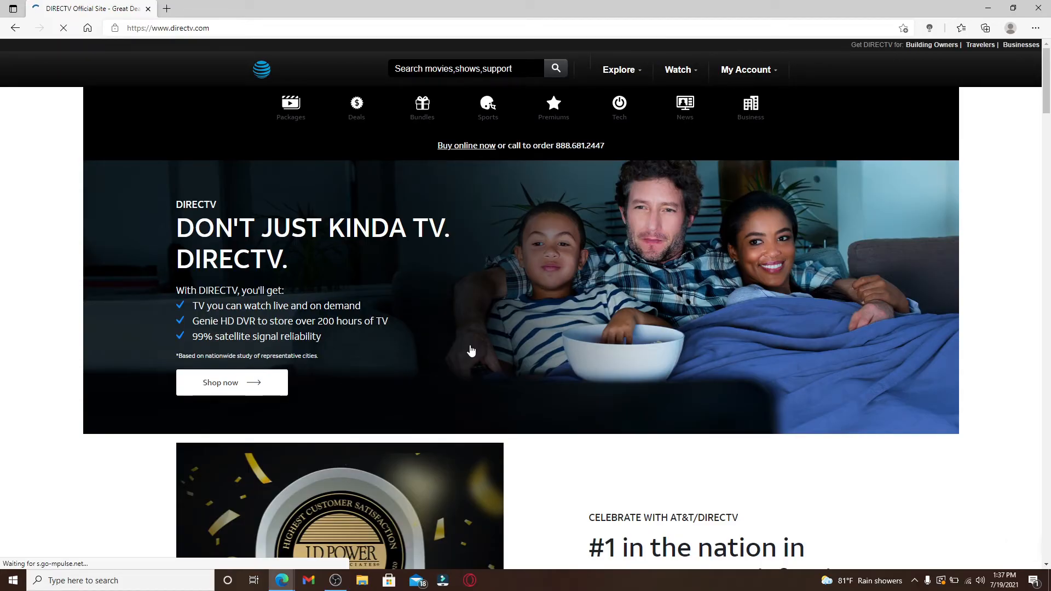
pyautogui.click(745, 70)
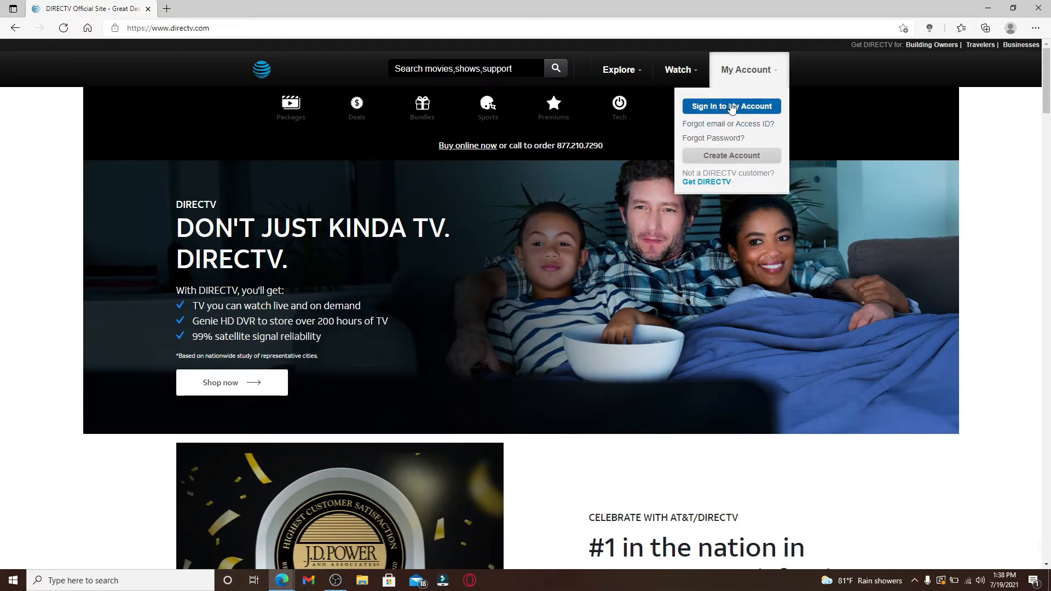
# - Choose 'Sign in to My Account' to reach the AT&T sign-in page for DIRECTV
pyautogui.click(730, 106)
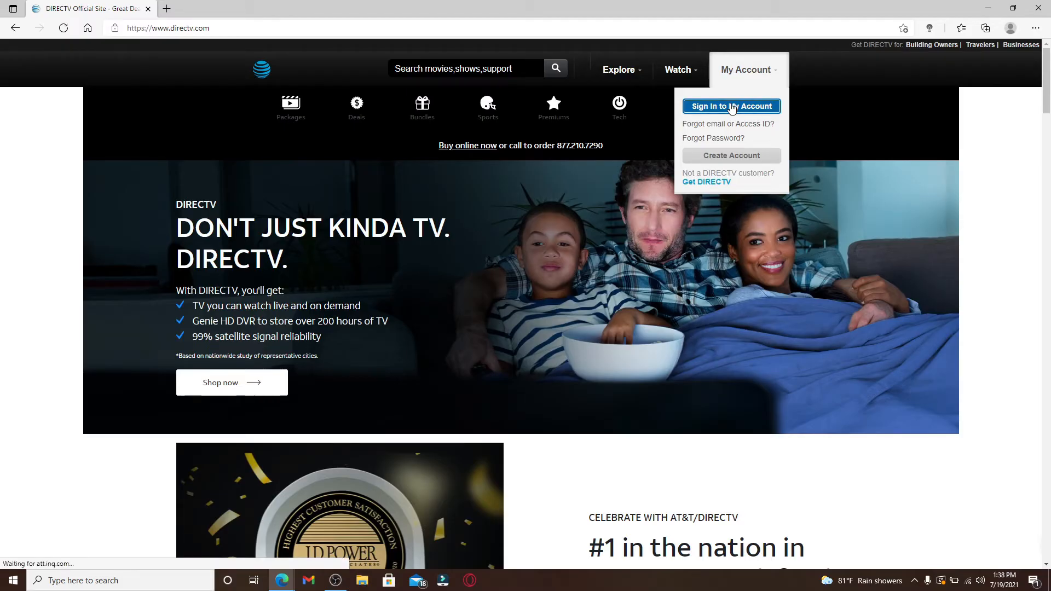
pyautogui.click(730, 107)
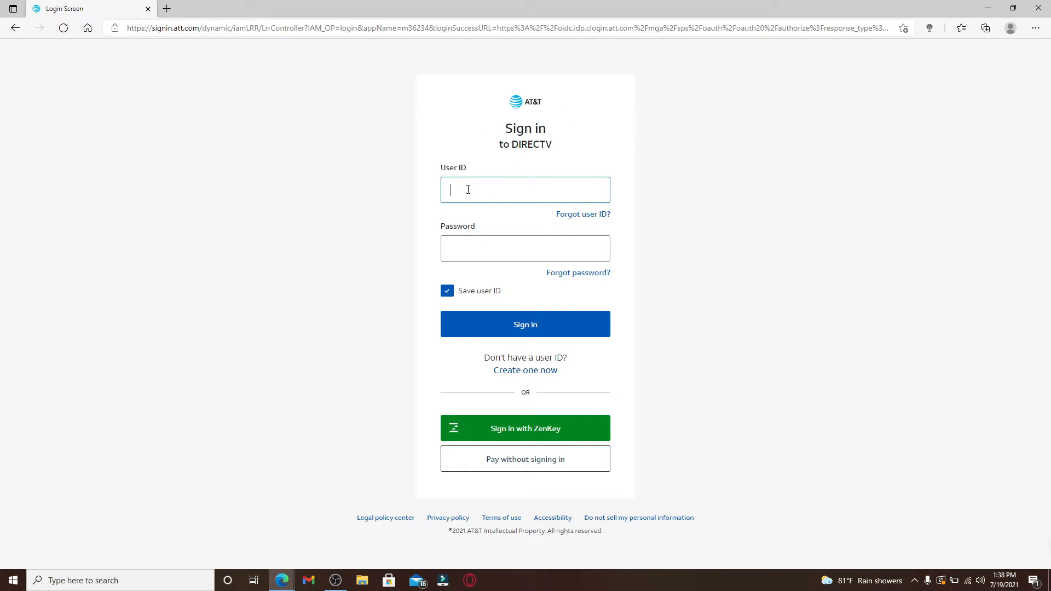
pyautogui.write('r')
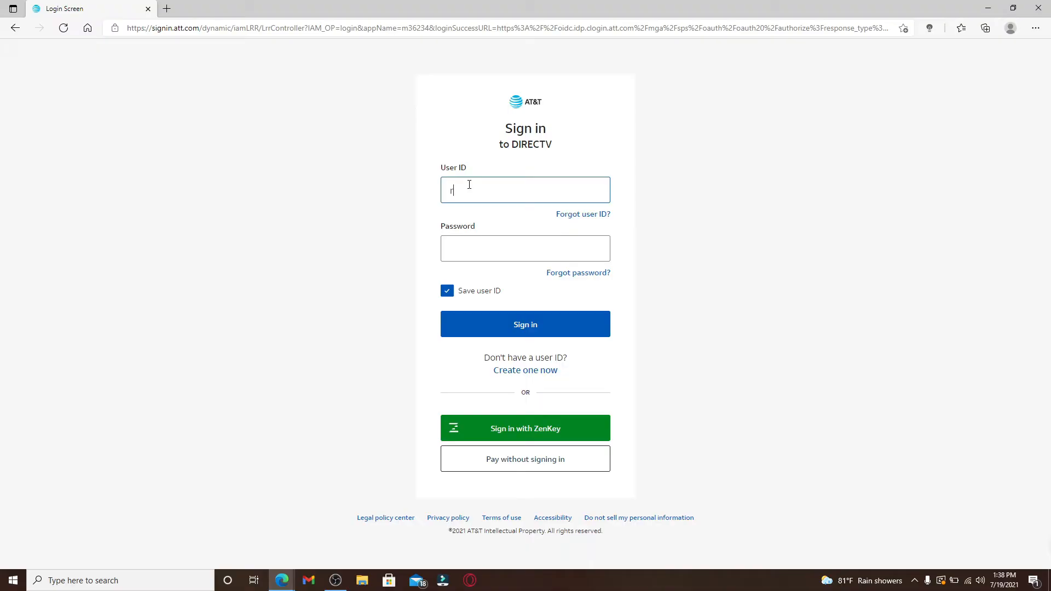
pyautogui.write('upadua')
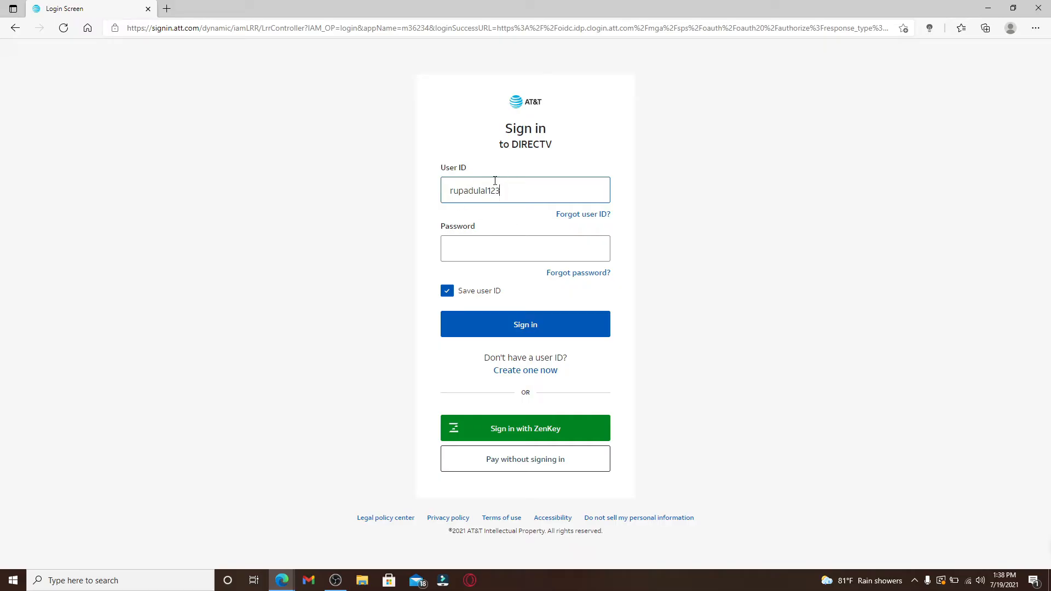
pyautogui.moveTo(583, 214)
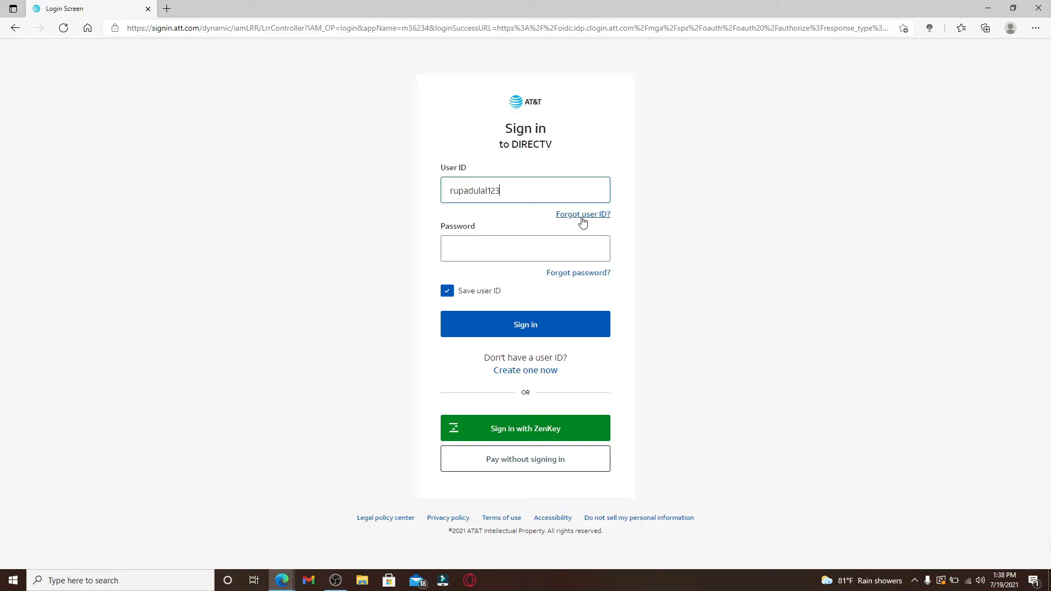
pyautogui.moveTo(581, 214)
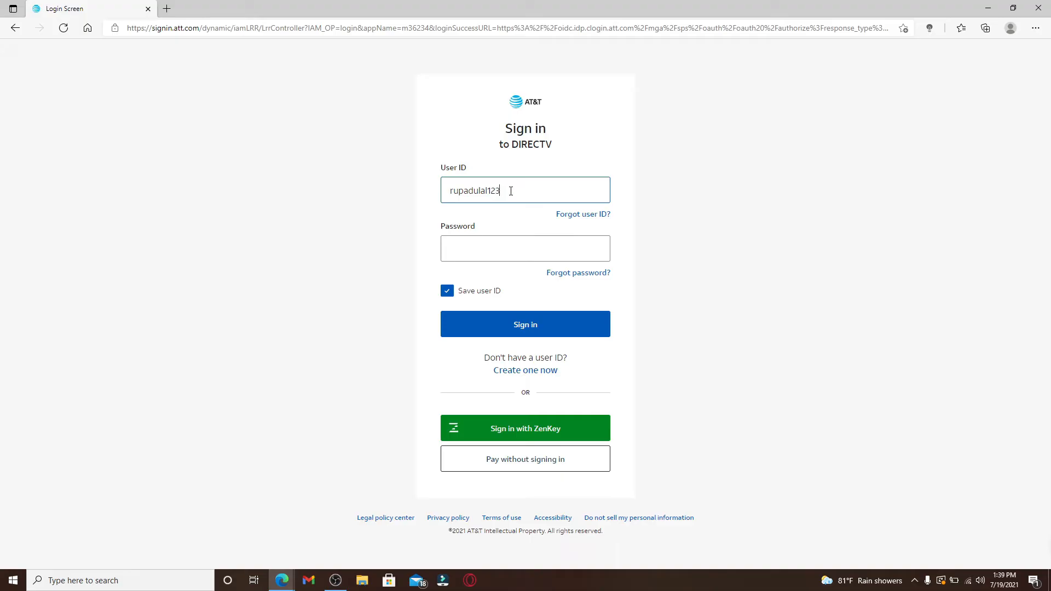
pyautogui.click(524, 249)
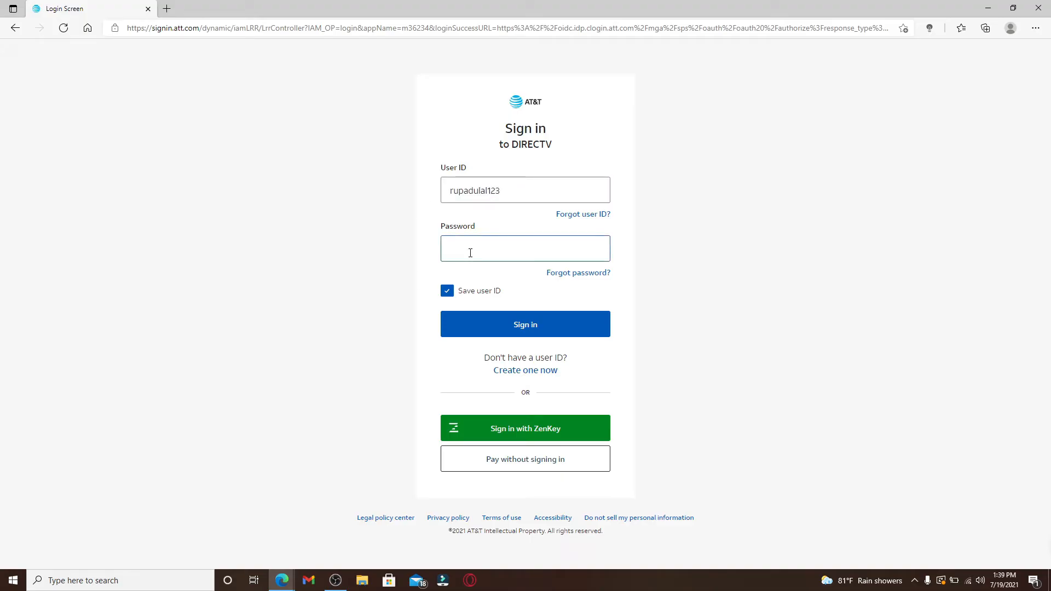
# - Enter the account password into the Password field
pyautogui.write('•')
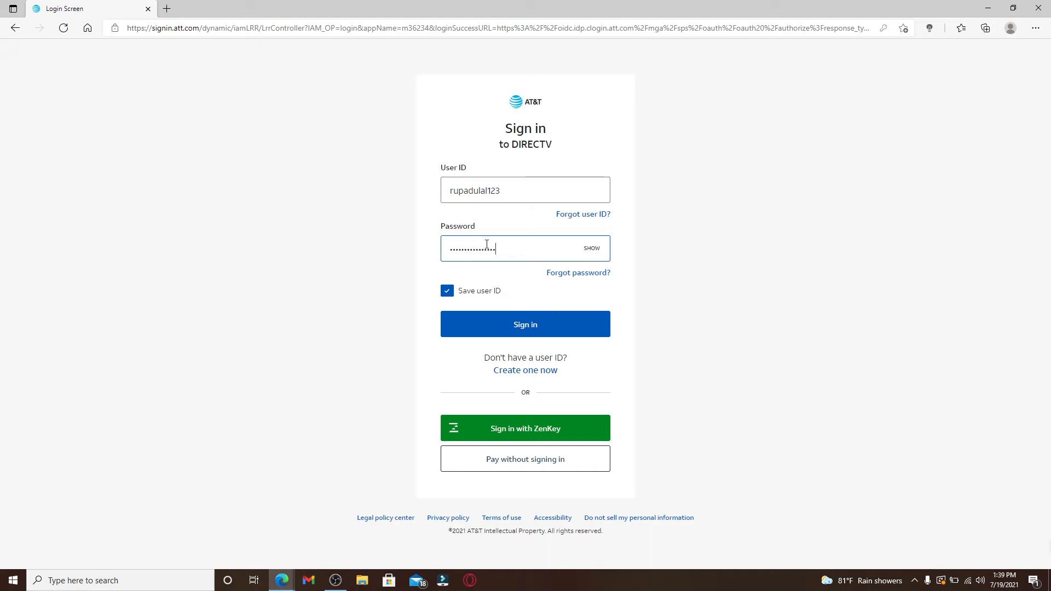
pyautogui.moveTo(577, 273)
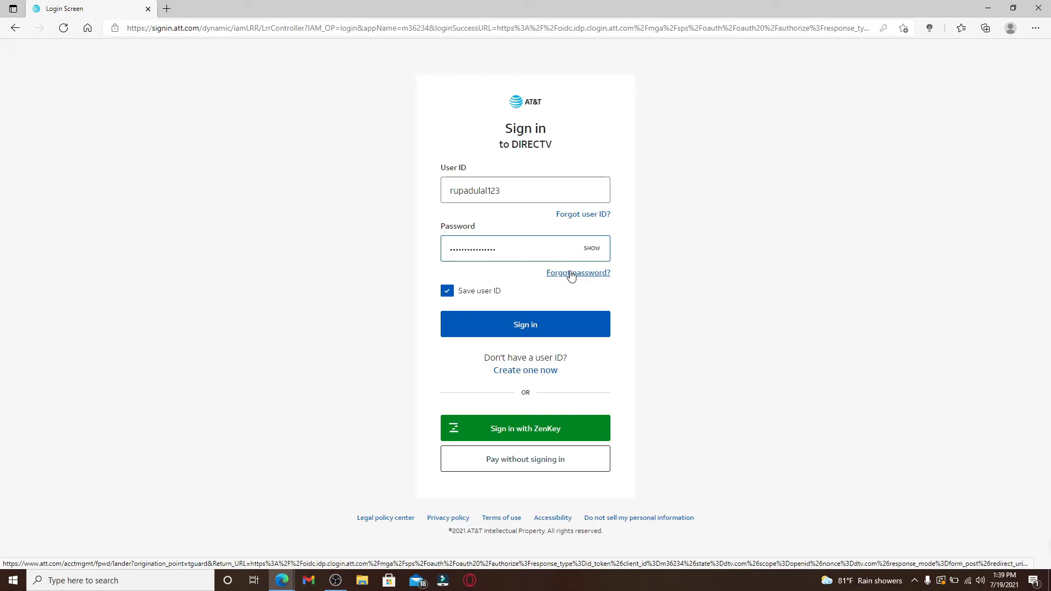
pyautogui.moveTo(574, 276)
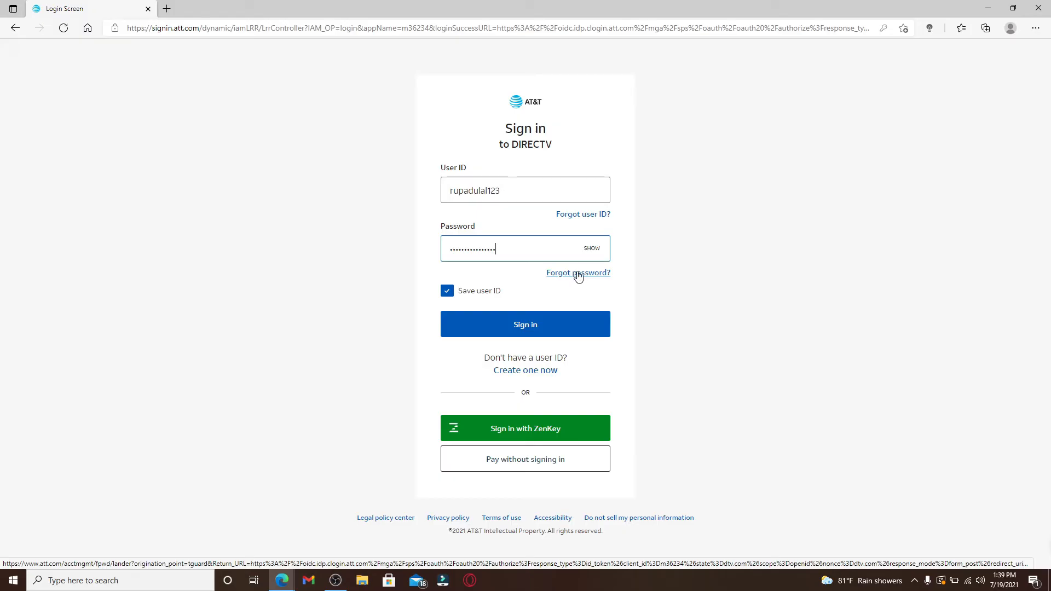
pyautogui.moveTo(554, 288)
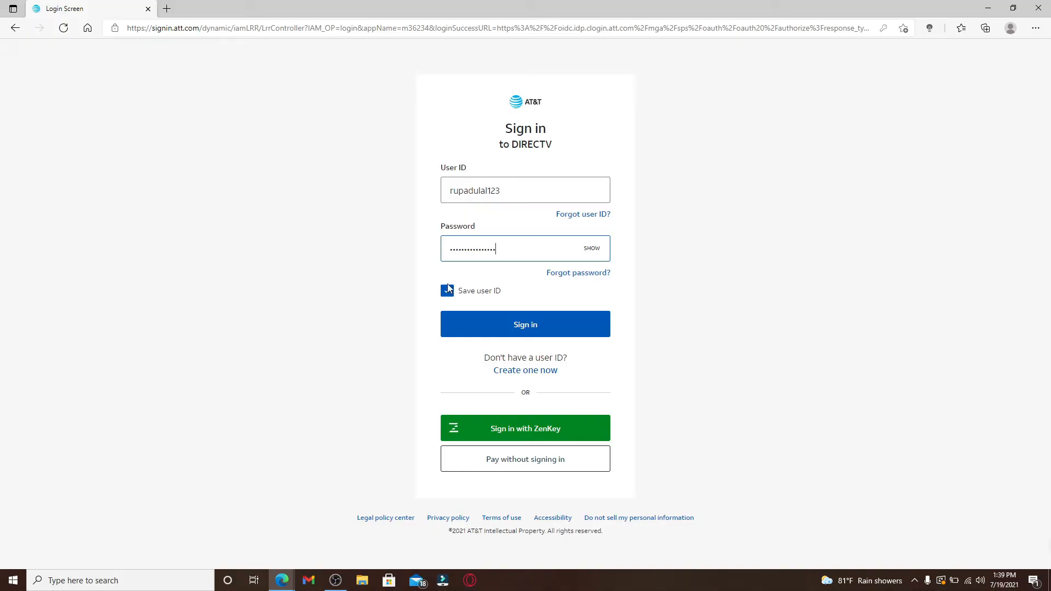
# - Toggle the Save user ID checkbox off and back on so it stays checked
pyautogui.click(447, 290)
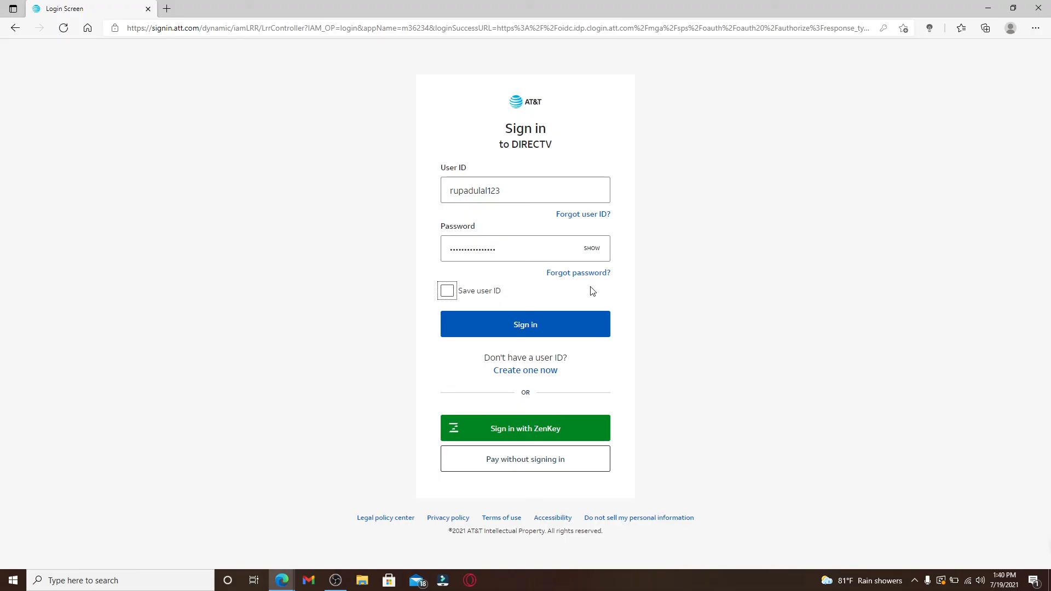
pyautogui.moveTo(495, 295)
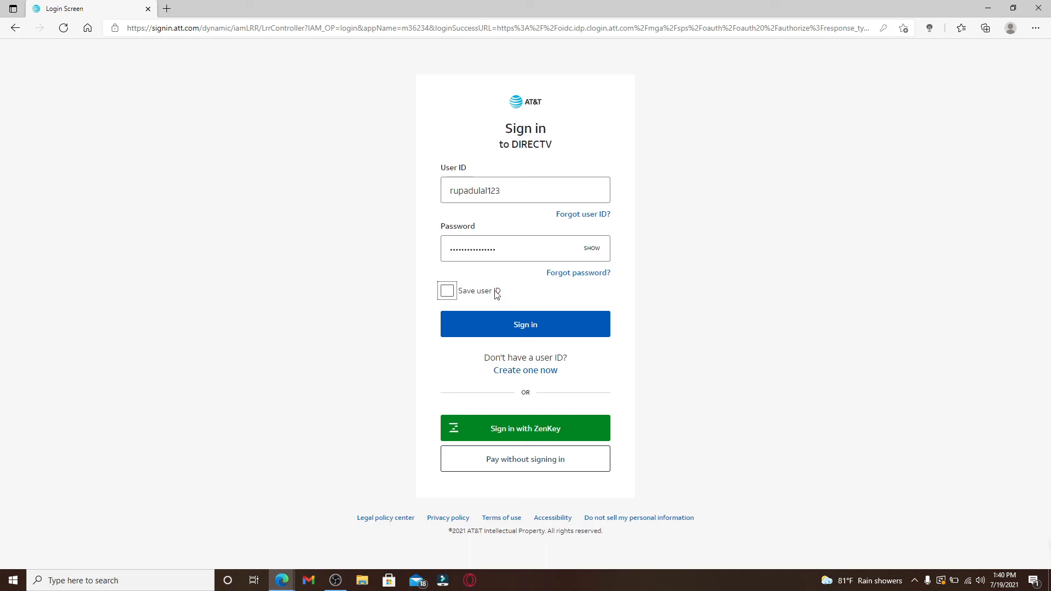
pyautogui.click(446, 291)
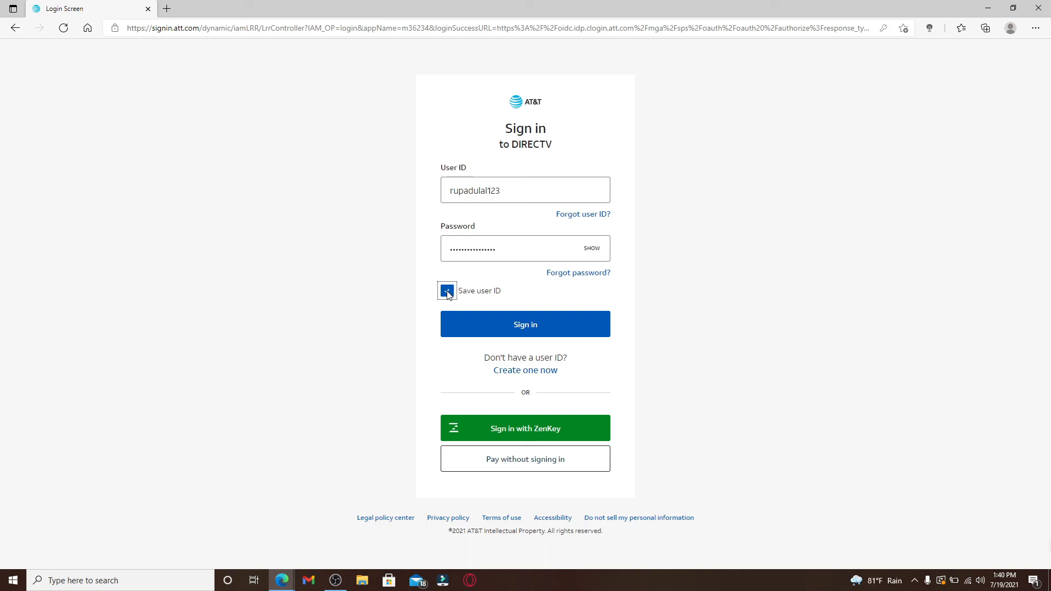
pyautogui.click(447, 292)
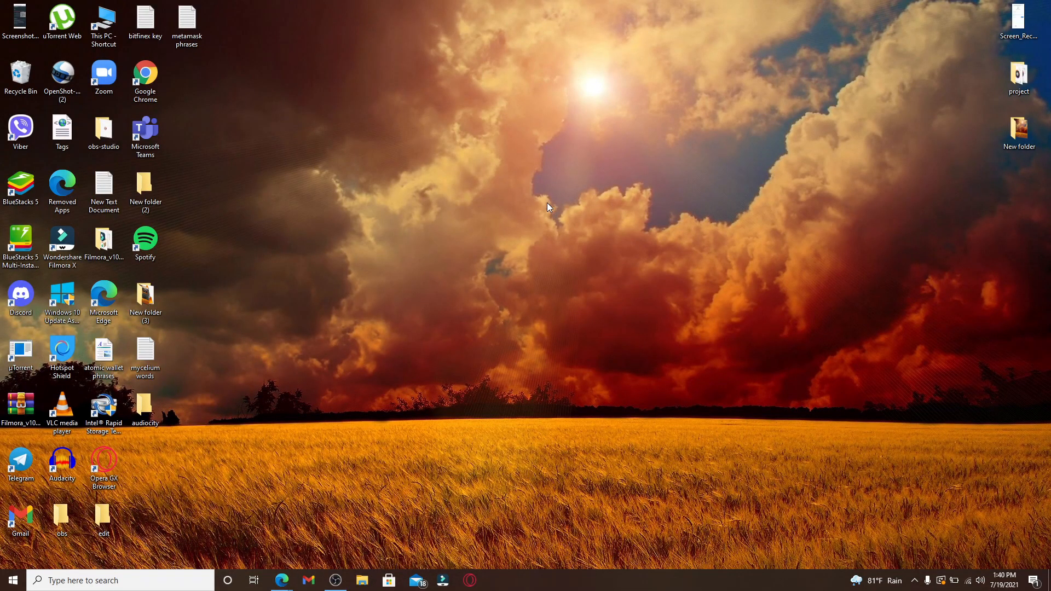
pyautogui.moveTo(573, 289)
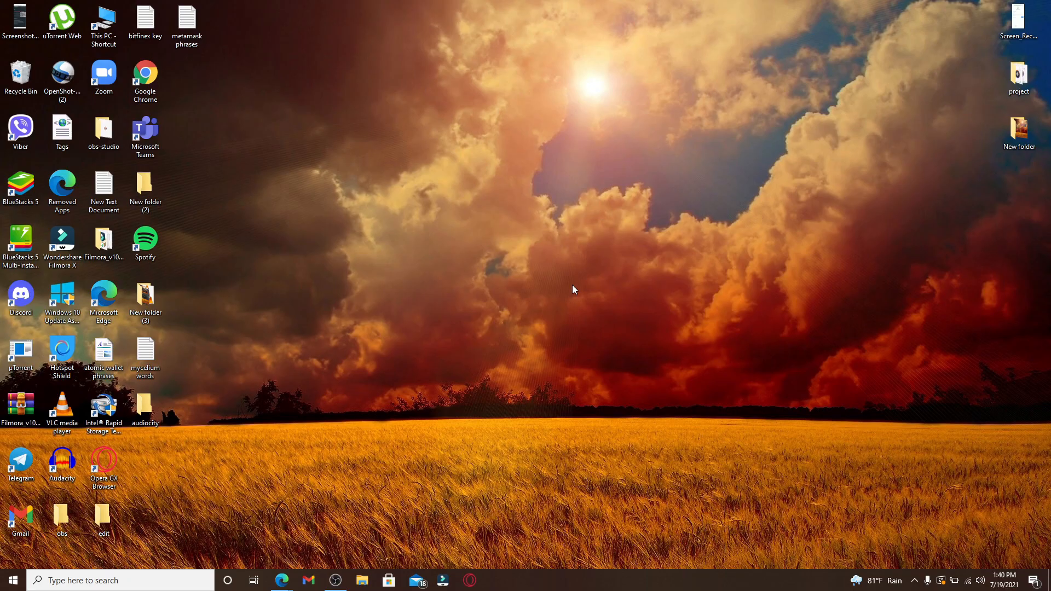